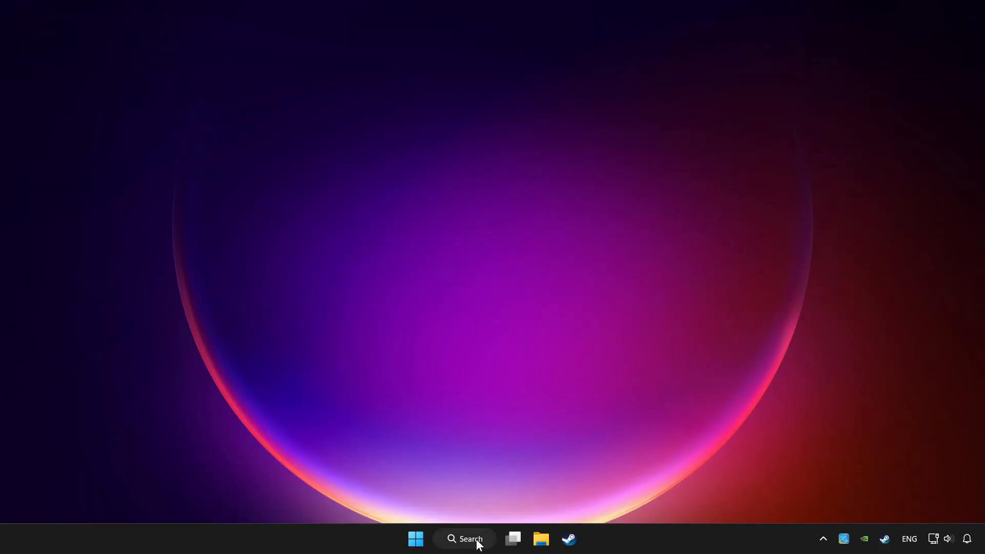
# - Search Windows for 'device Manager' and launch Device Manager
pyautogui.click(464, 538)
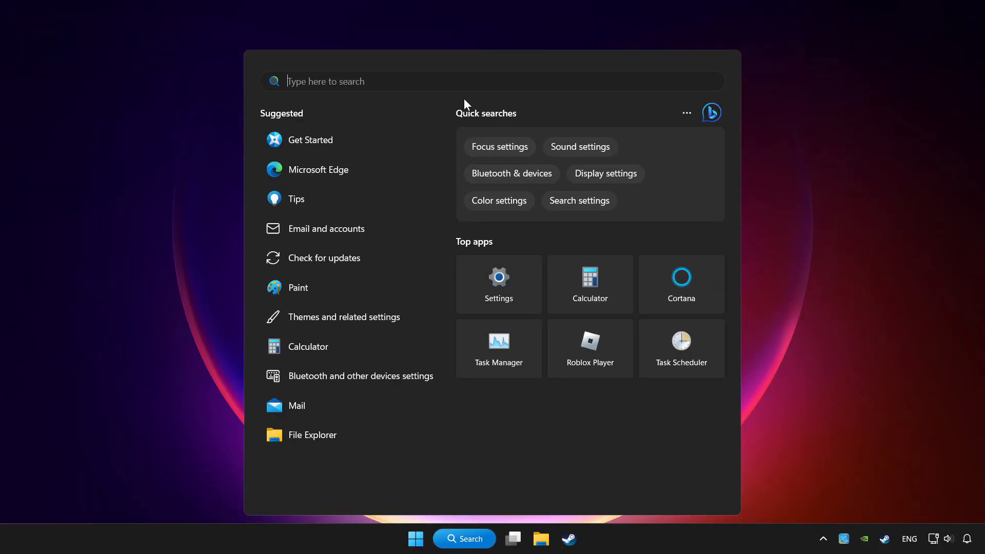
pyautogui.write('device Manager')
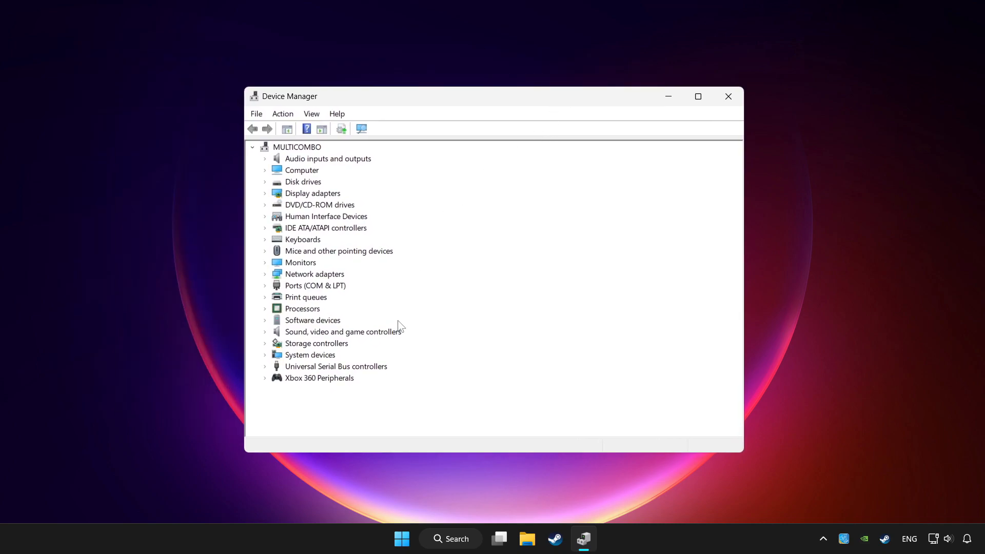
# - Expand Xbox 360 Peripherals and bring up the Xbox 360 Controller for Windows actions menu
pyautogui.click(320, 377)
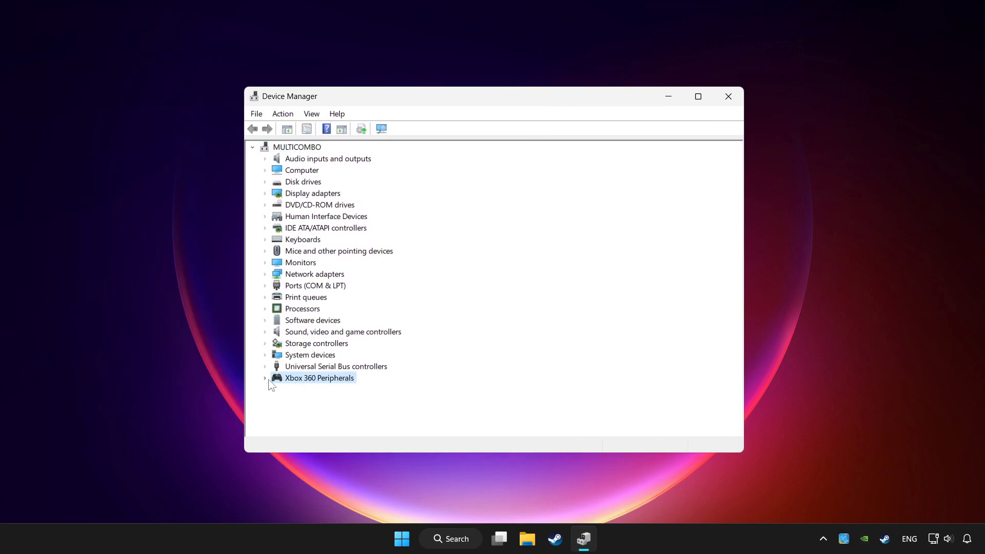
pyautogui.click(265, 378)
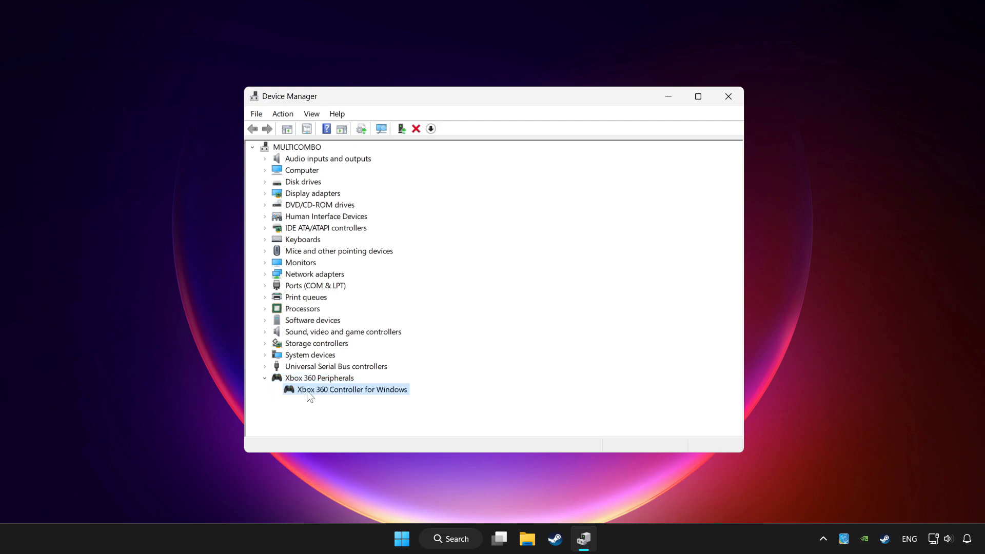
pyautogui.rightClick(352, 389)
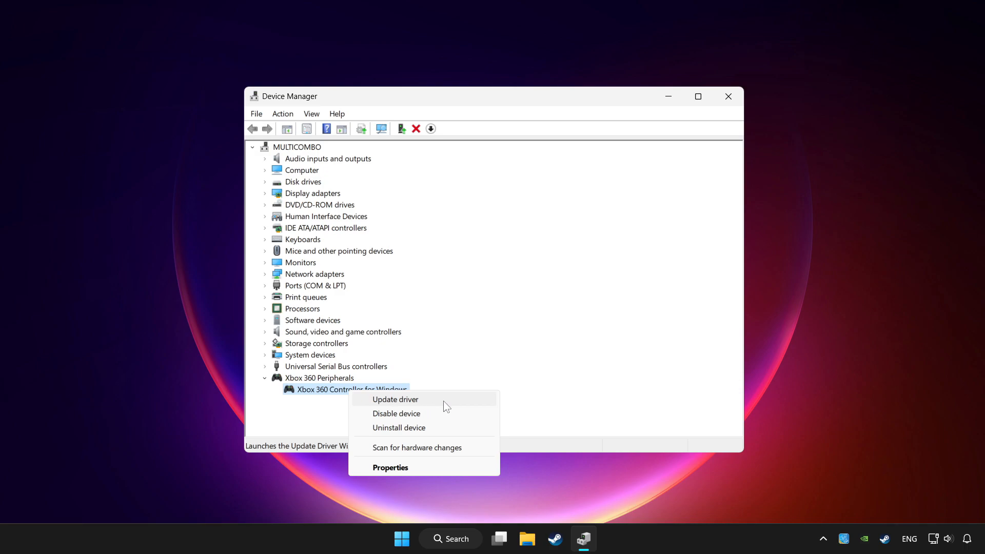
# - Search automatically for an updated controller driver and close the 'best drivers installed' result
pyautogui.click(395, 399)
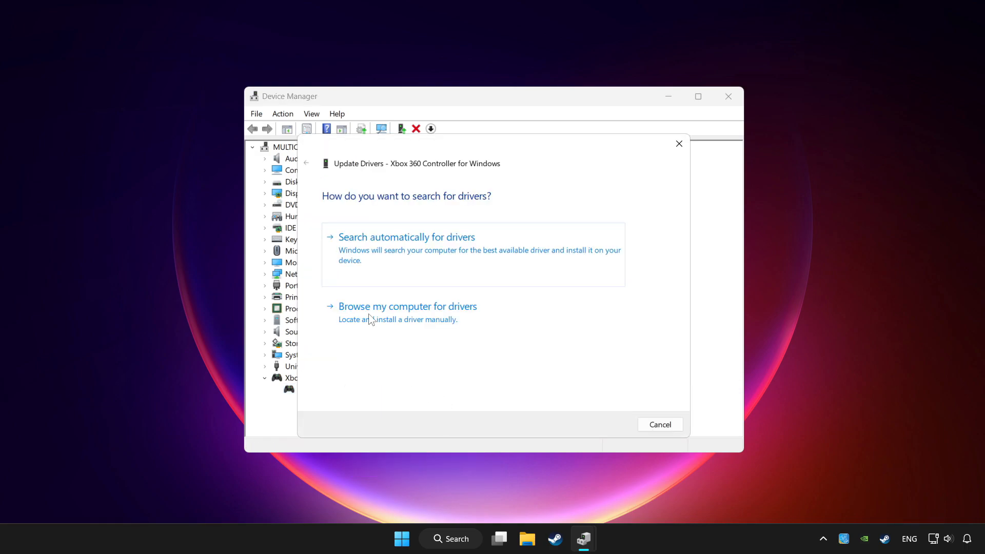
pyautogui.moveTo(441, 257)
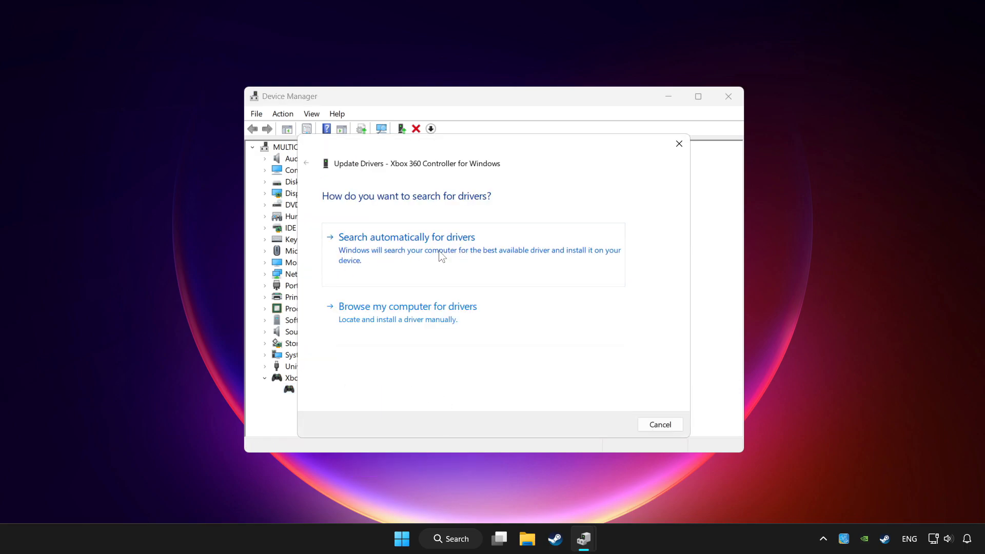
pyautogui.click(406, 237)
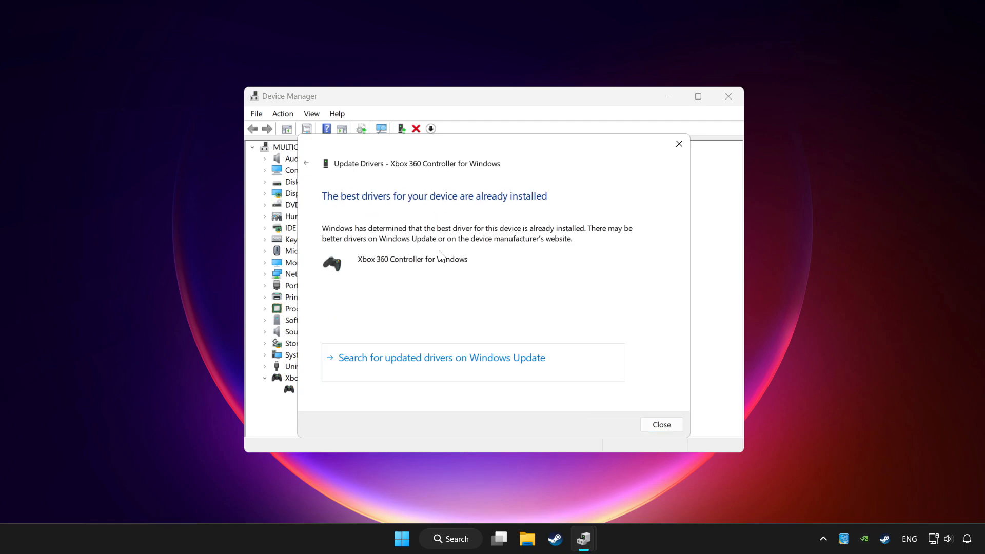
pyautogui.moveTo(661, 425)
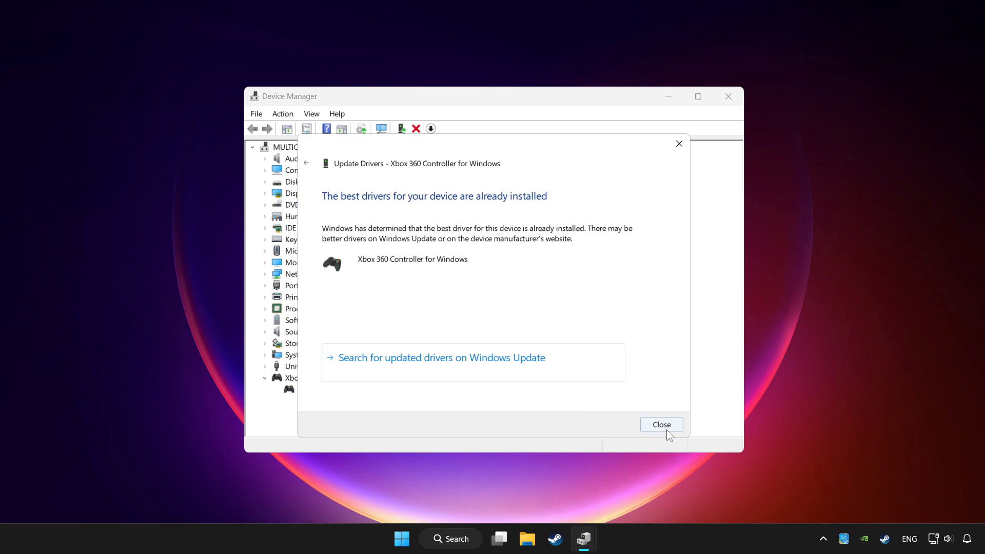
pyautogui.click(661, 425)
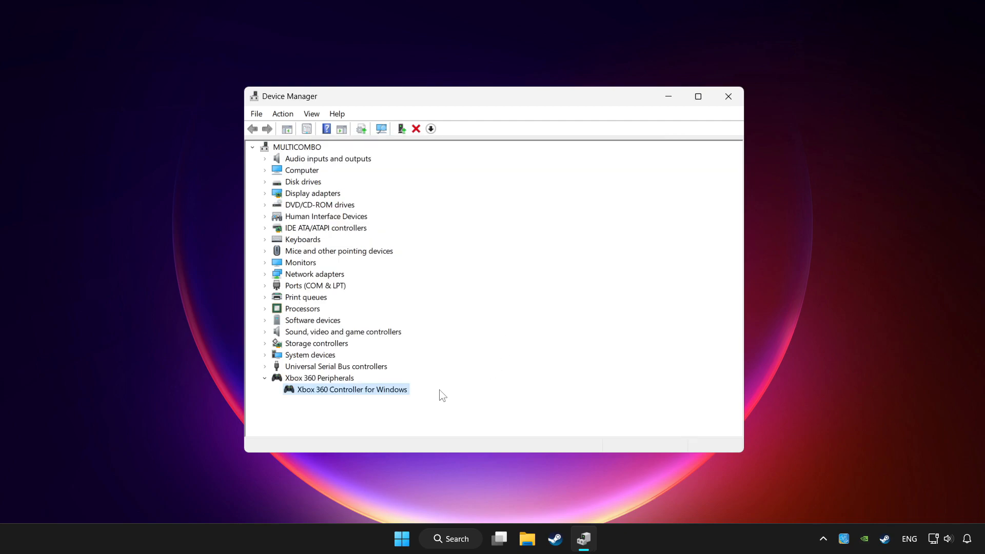
# - Disable the Xbox 360 Controller for Windows, confirming with Yes
pyautogui.rightClick(352, 389)
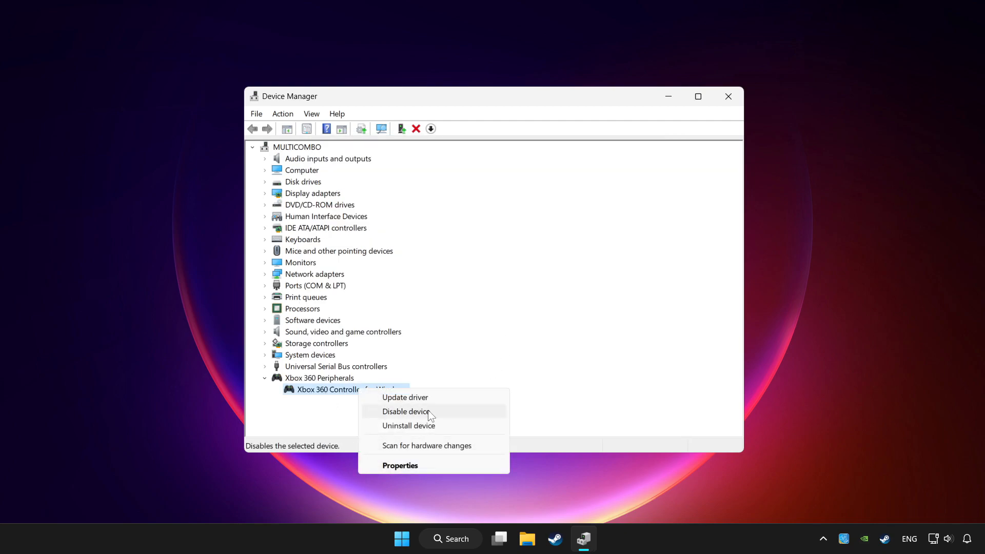
pyautogui.click(407, 412)
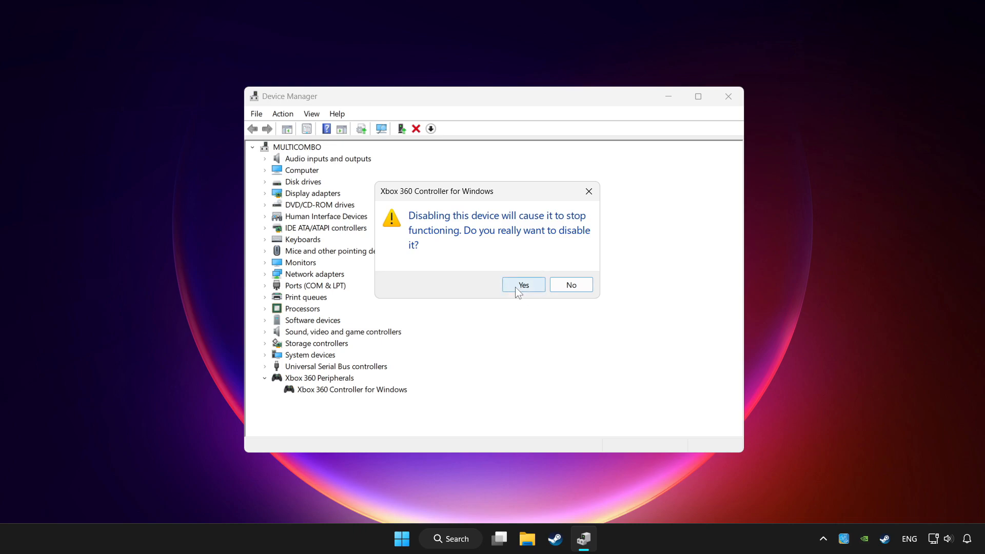
pyautogui.click(523, 285)
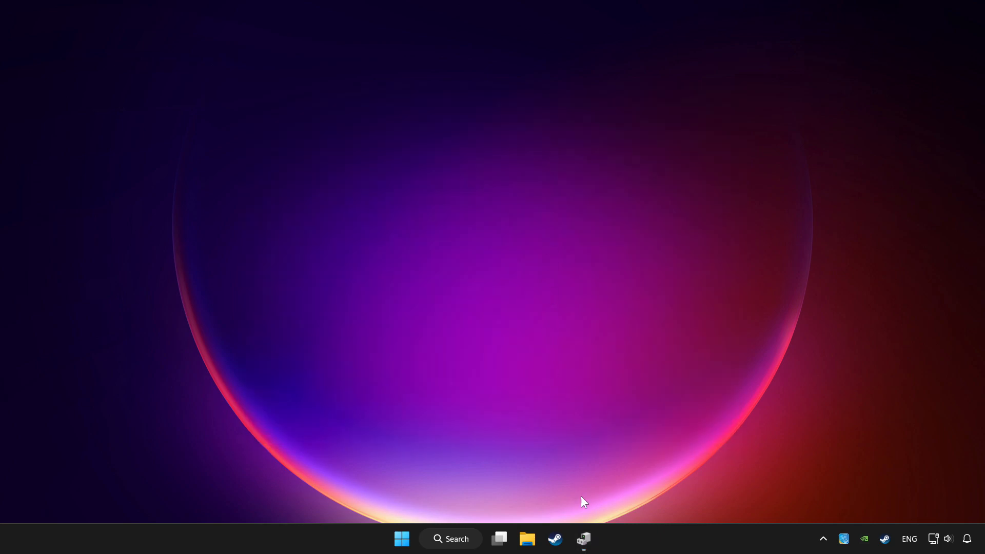
# - Restore Device Manager, enable the Xbox 360 controller again, and close the window
pyautogui.click(583, 540)
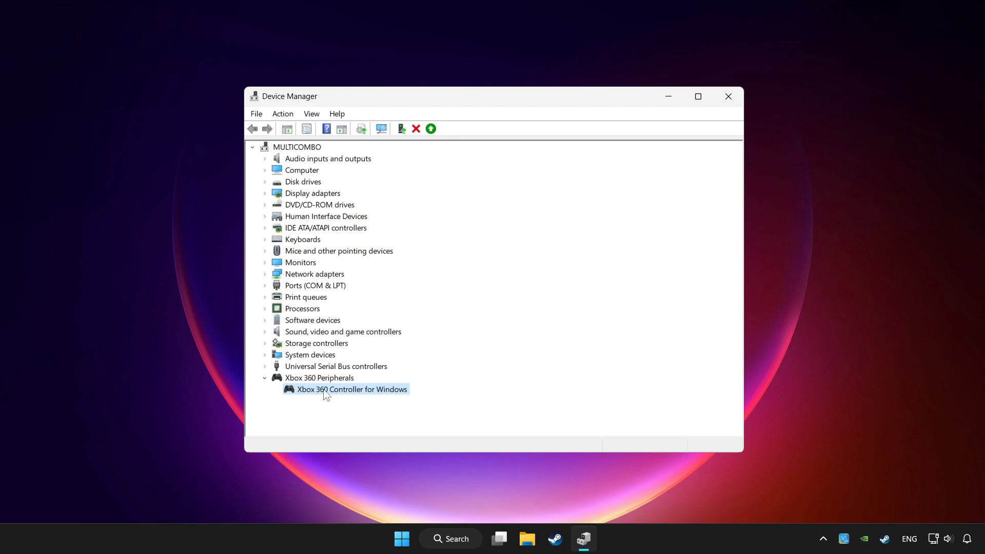
pyautogui.rightClick(351, 389)
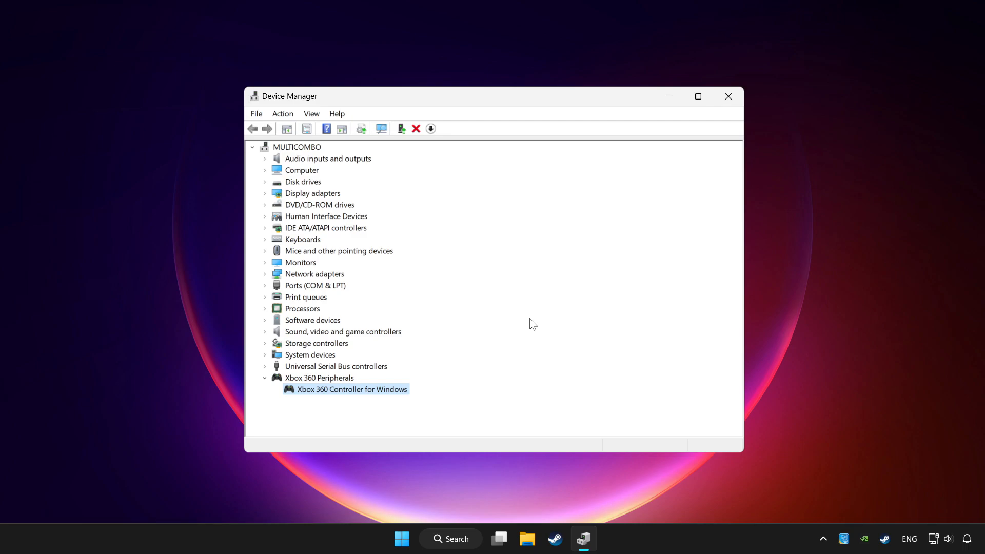
pyautogui.moveTo(428, 246)
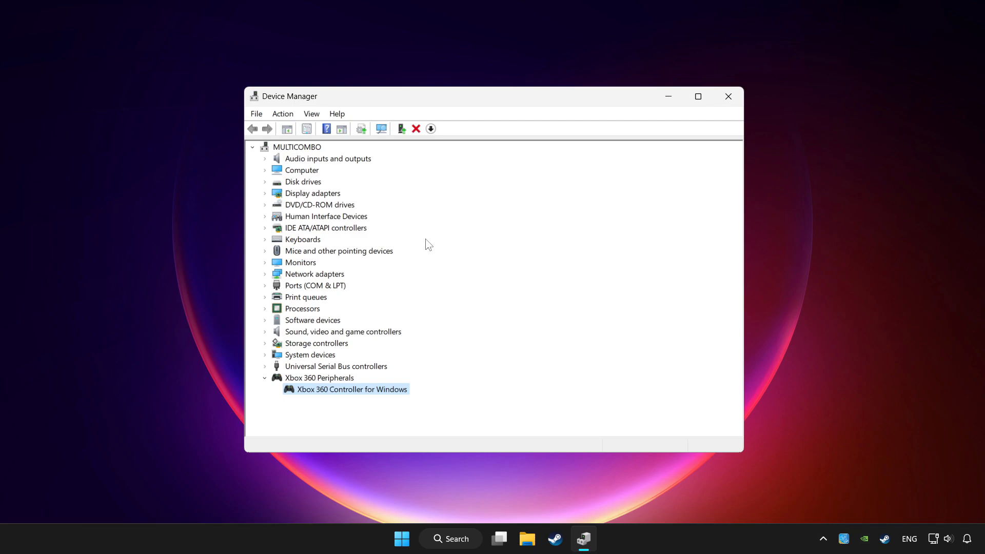
pyautogui.moveTo(443, 217)
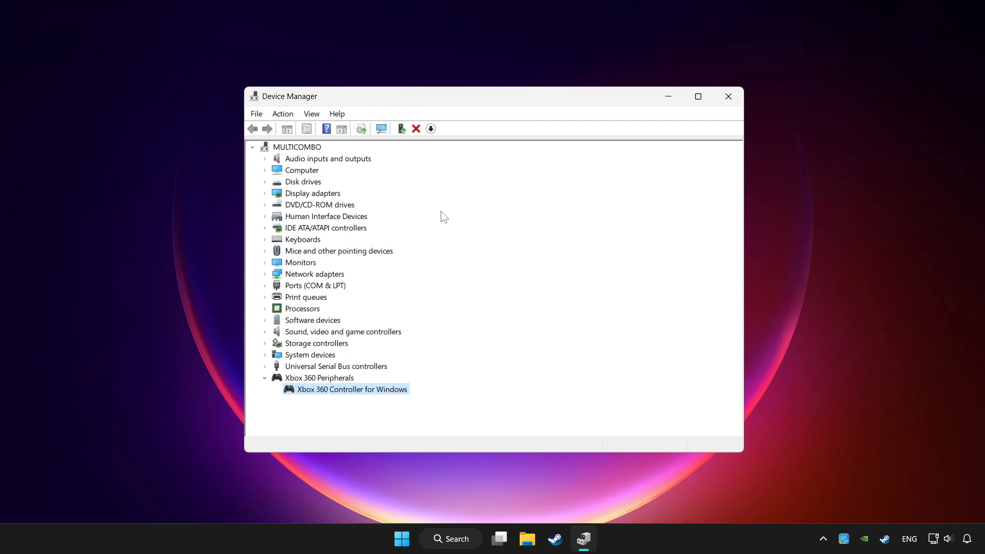
pyautogui.moveTo(728, 101)
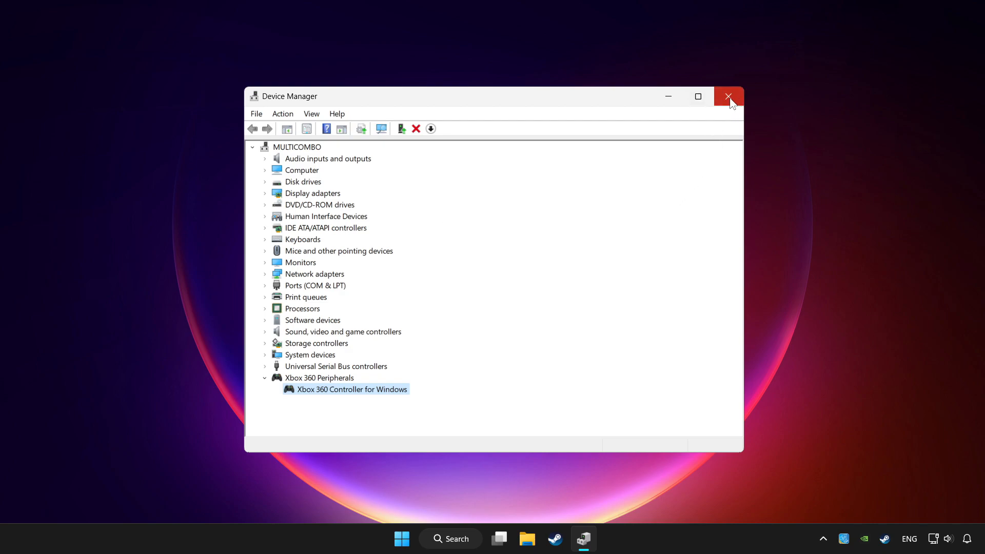
pyautogui.click(728, 96)
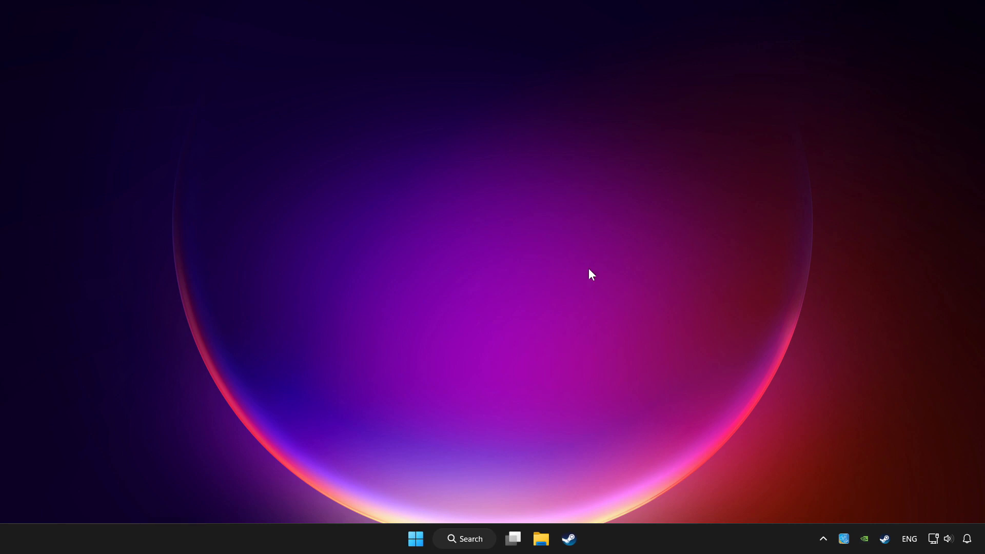
# - Search 'controller', open Set up USB game controllers, and view the Xbox 360 controller's Properties
pyautogui.click(465, 538)
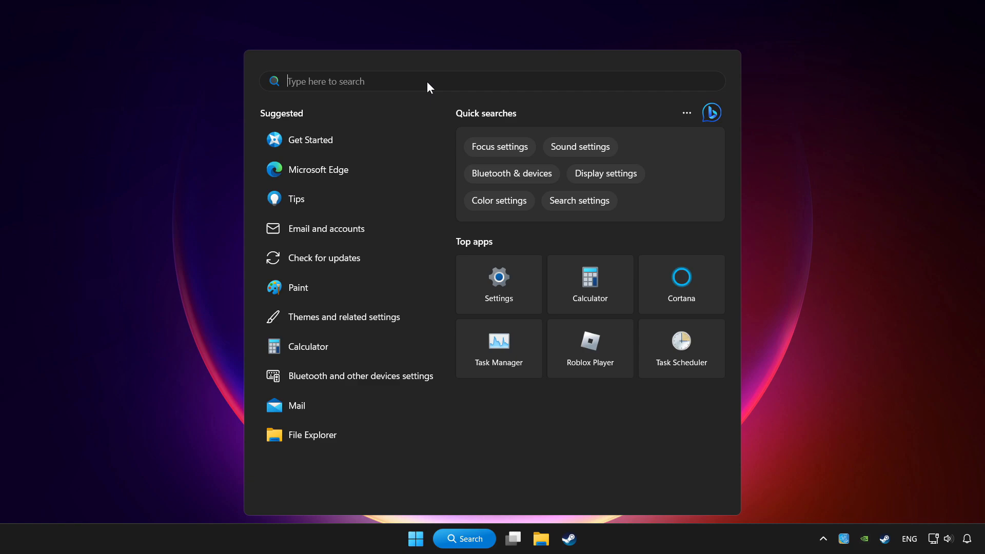
pyautogui.write('controller')
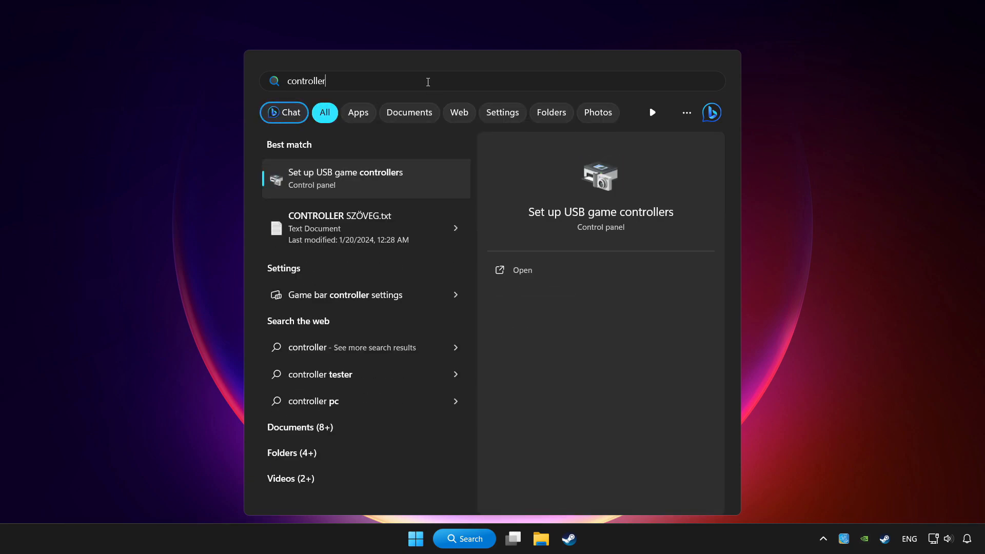
pyautogui.moveTo(371, 182)
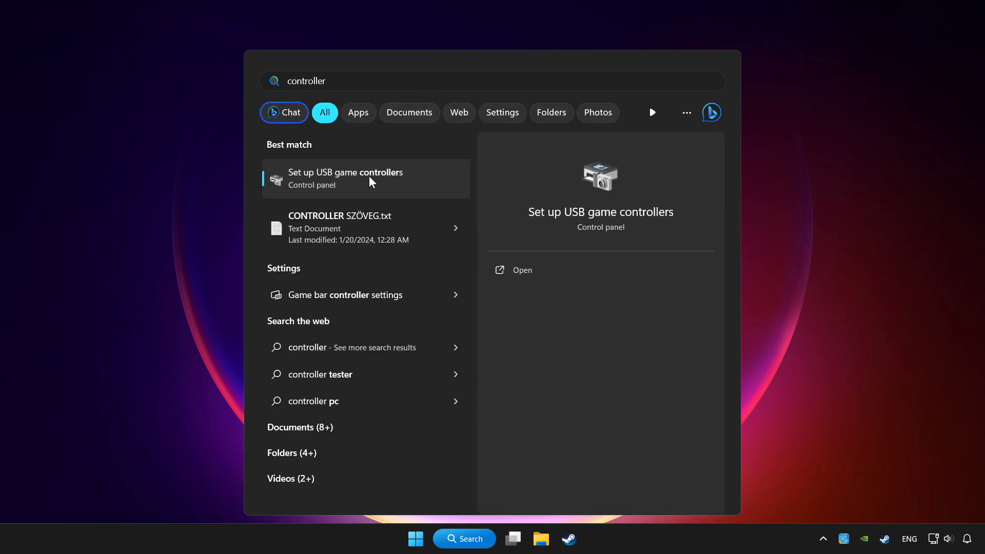
pyautogui.moveTo(426, 187)
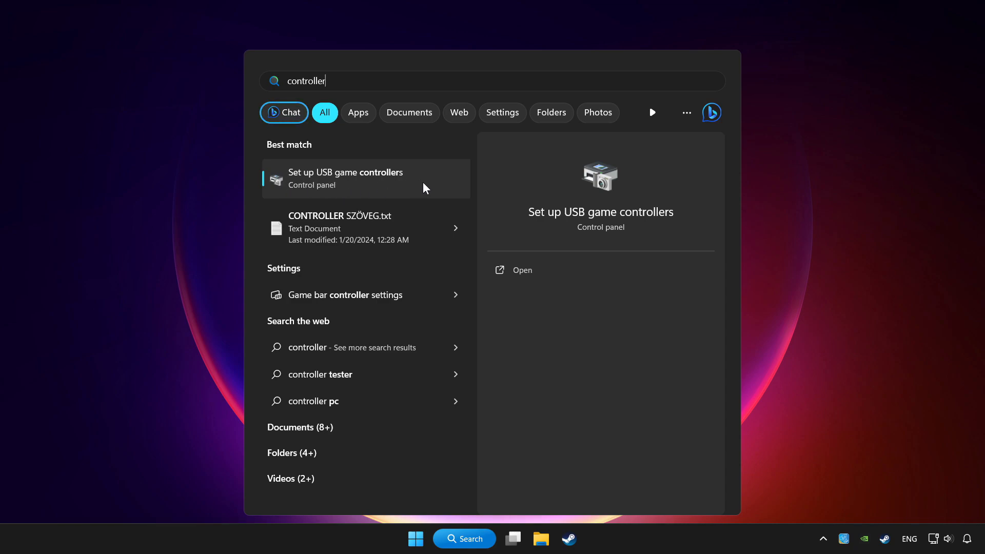
pyautogui.click(344, 178)
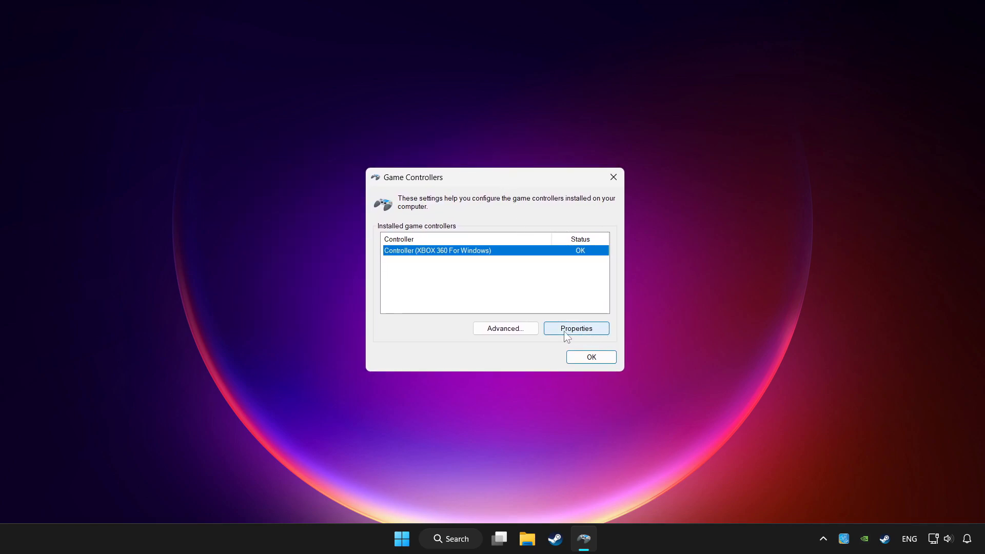
pyautogui.click(575, 328)
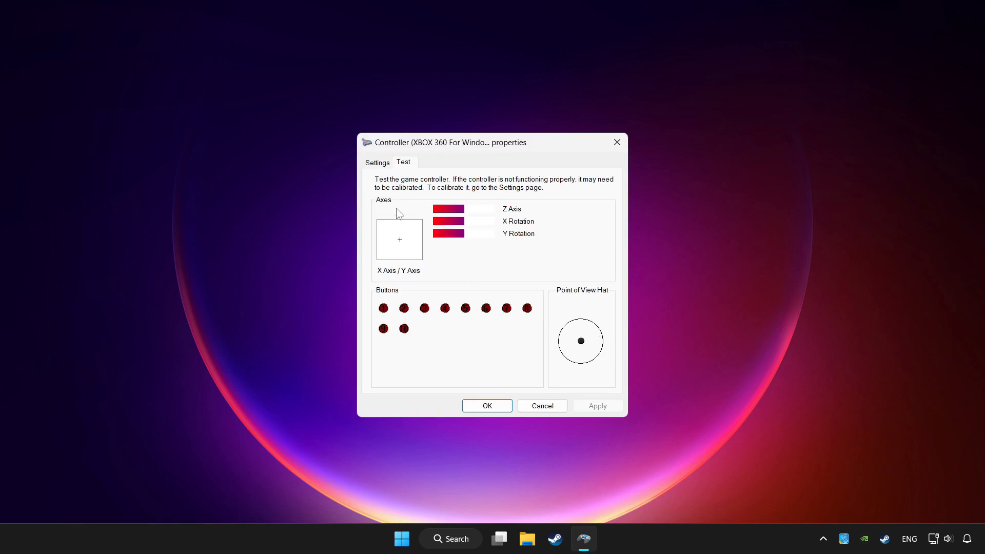
pyautogui.moveTo(381, 169)
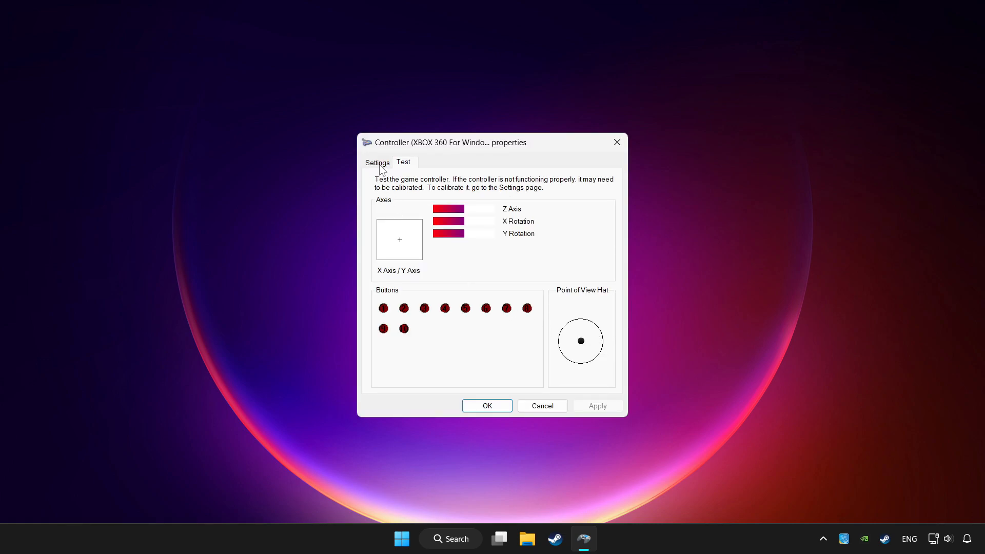
# - Switch the Xbox 360 controller properties to the Settings tab
pyautogui.click(377, 162)
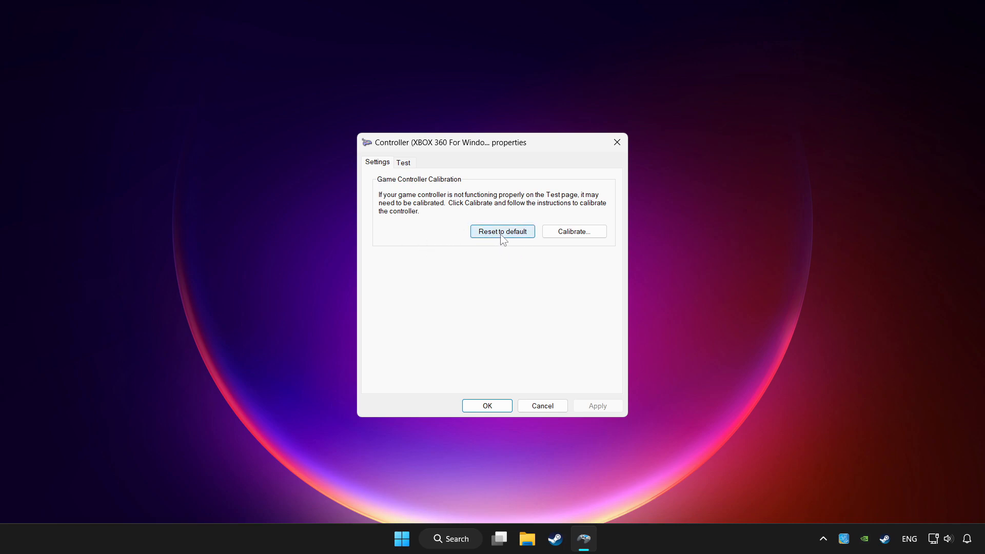
pyautogui.moveTo(606, 227)
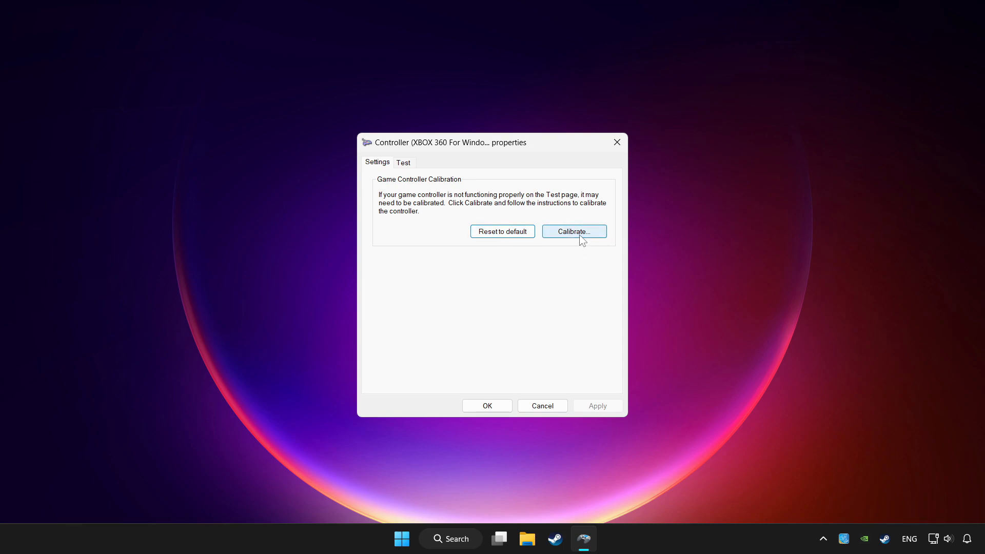
# - Run Calibrate through the center point and Z axis pages and finish
pyautogui.click(573, 231)
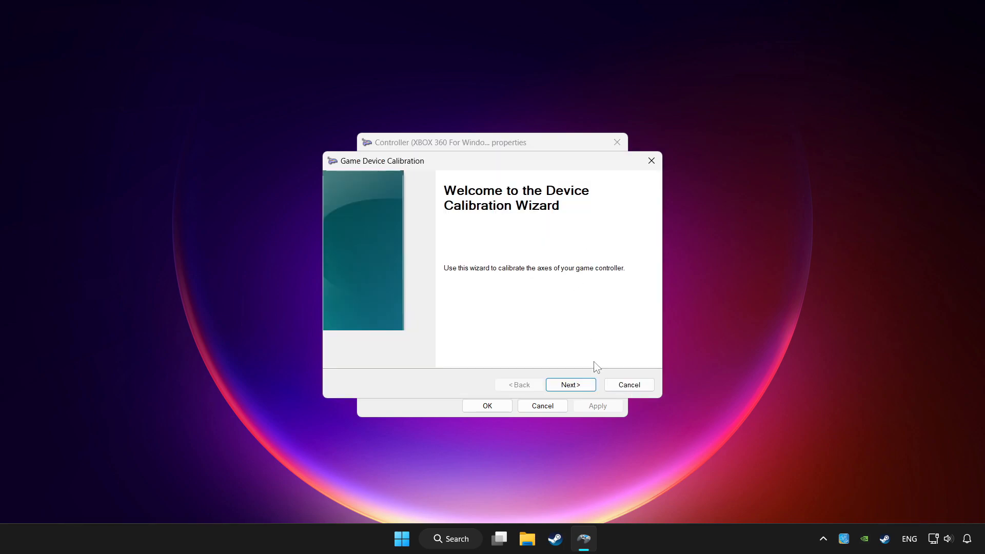
pyautogui.click(570, 385)
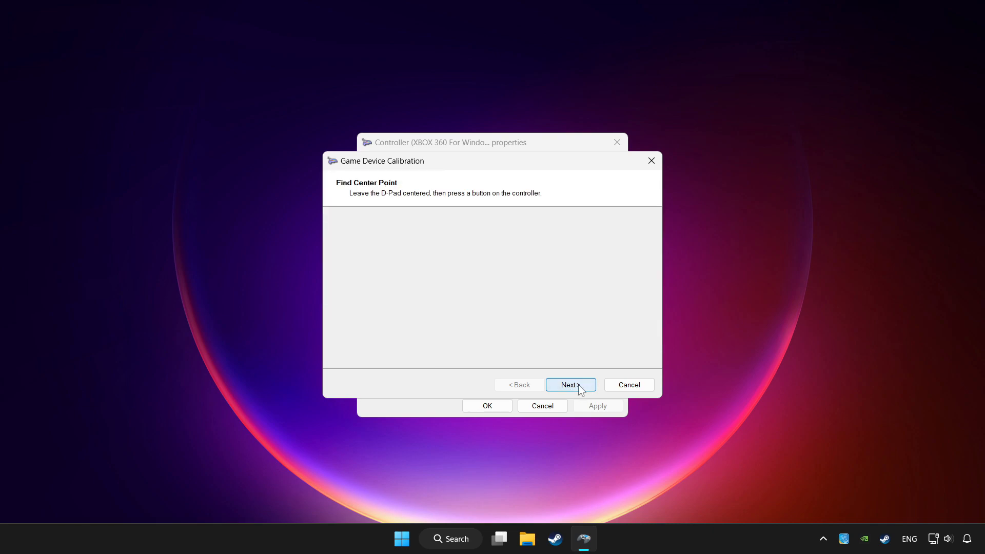
pyautogui.click(568, 384)
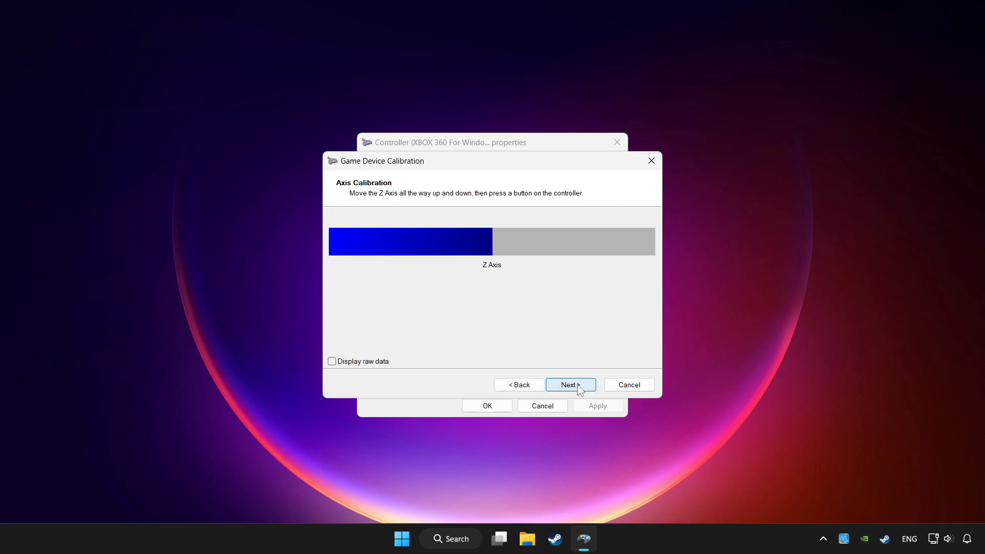
pyautogui.click(569, 385)
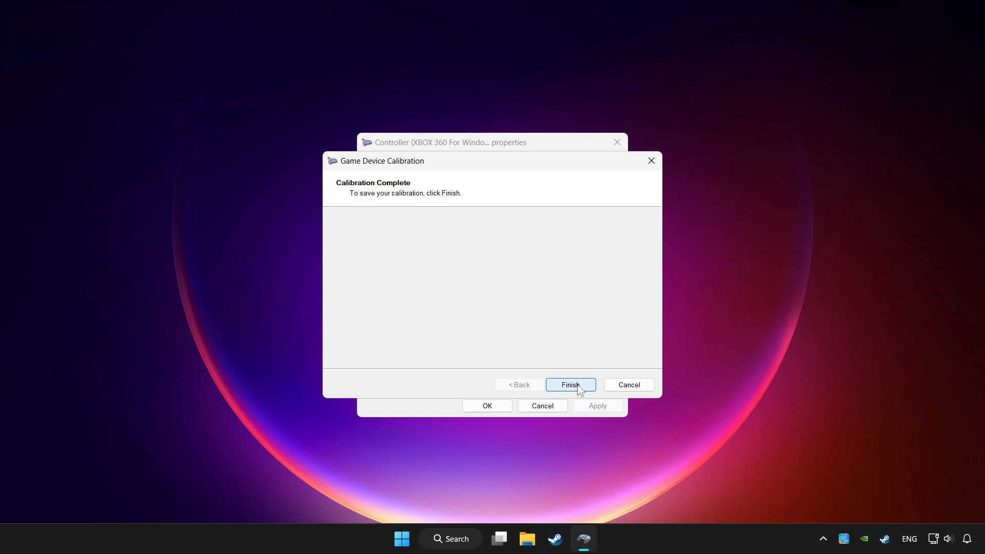
pyautogui.click(569, 384)
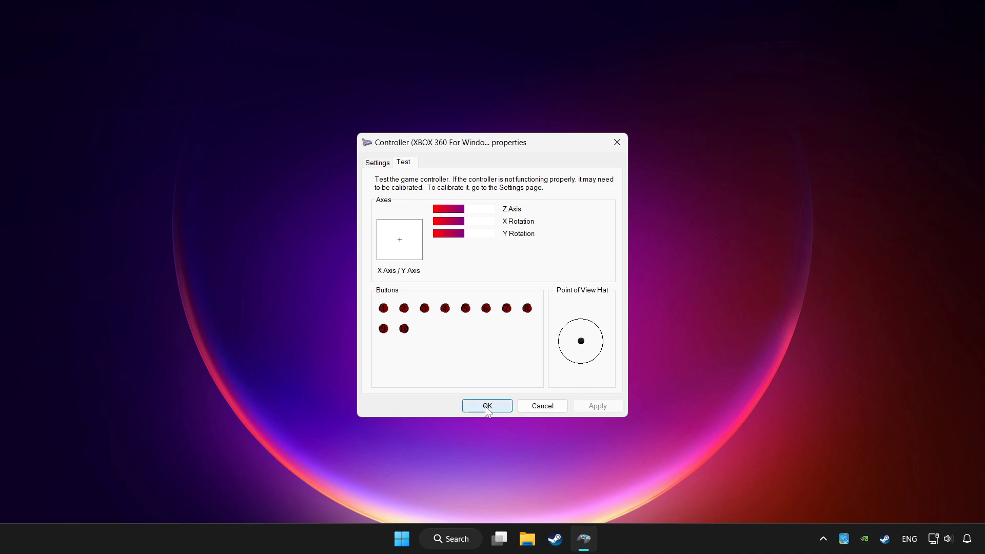
# - Click OK on the controller properties and then on Game Controllers
pyautogui.click(487, 405)
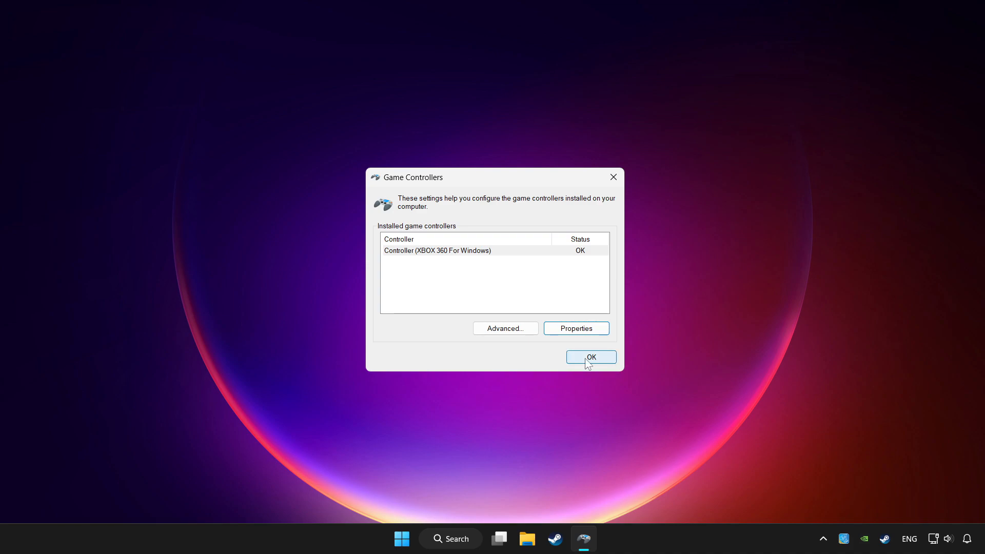
pyautogui.click(591, 358)
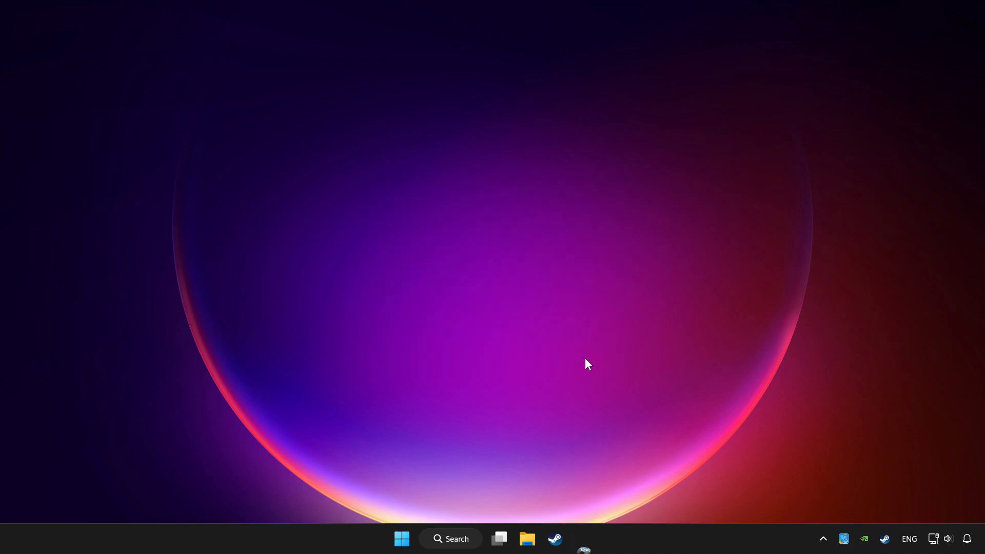
pyautogui.moveTo(569, 540)
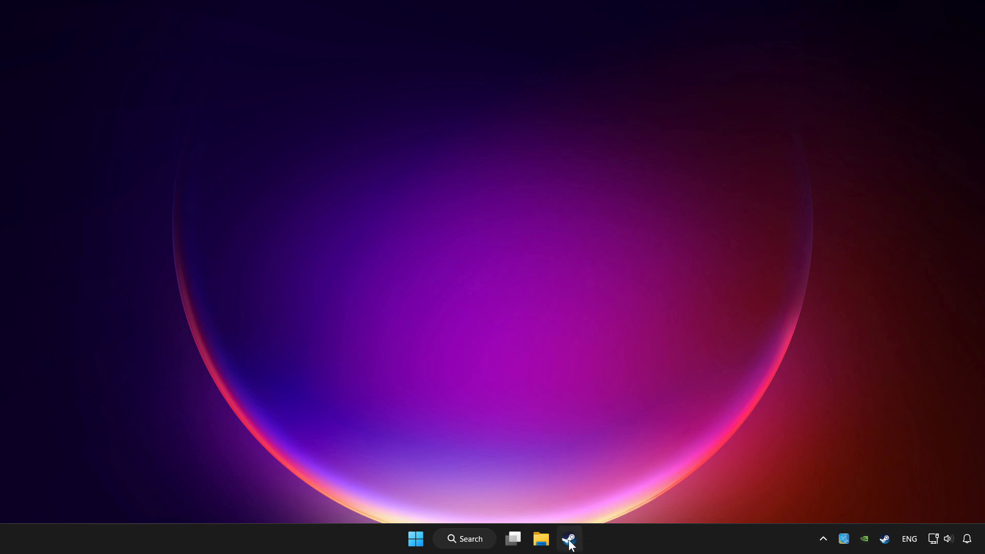
# - Open Steam from the taskbar and choose Add a Non-Steam Game under Add a Game
pyautogui.click(568, 539)
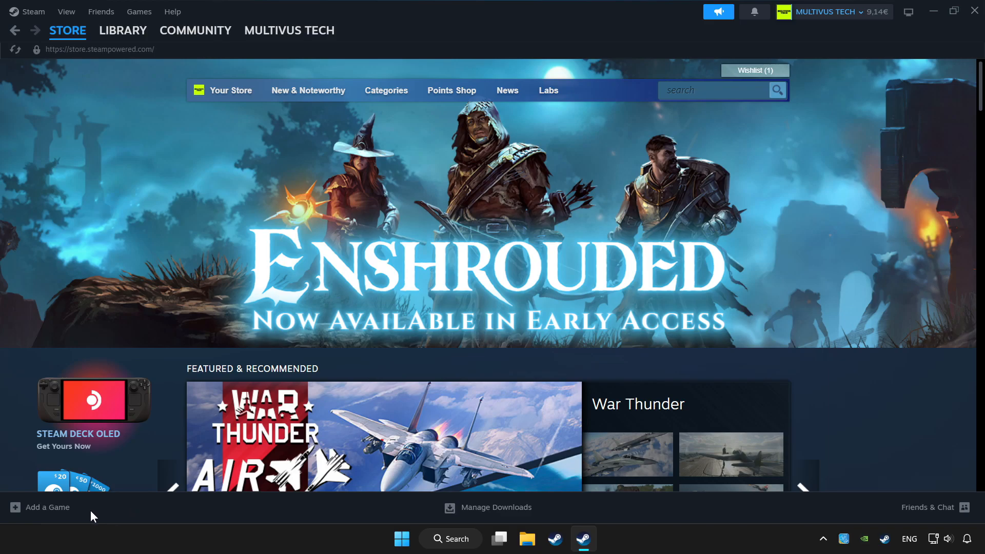
pyautogui.click(47, 507)
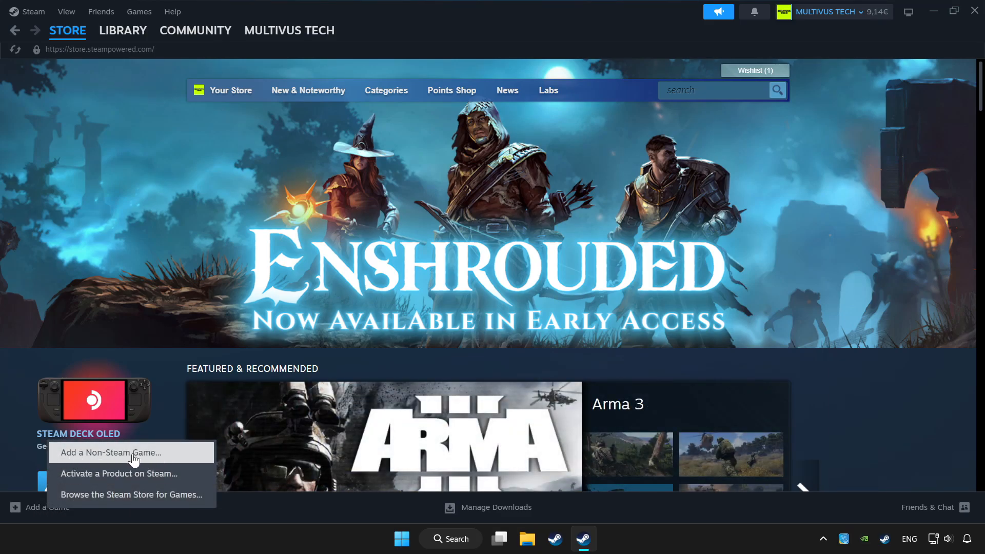
pyautogui.click(279, 518)
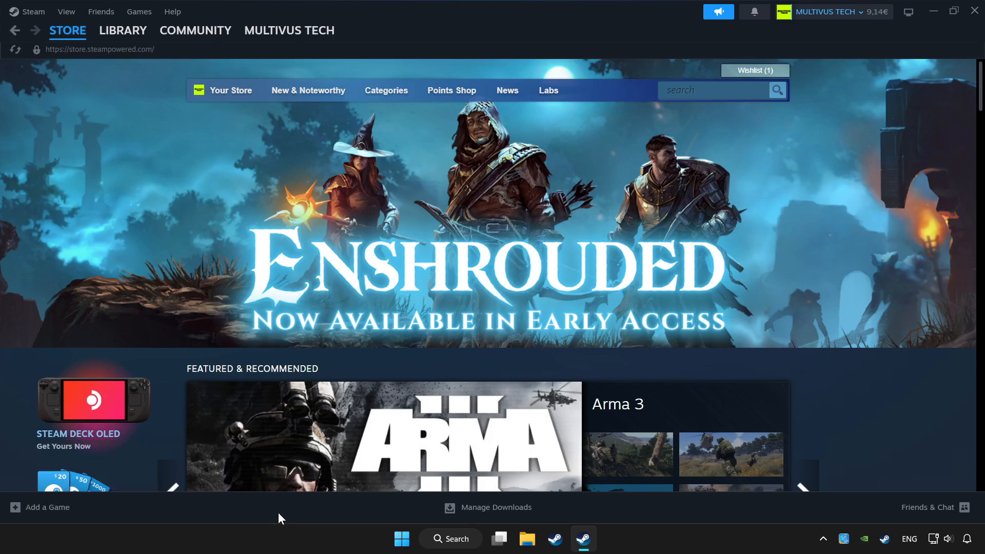
pyautogui.click(122, 30)
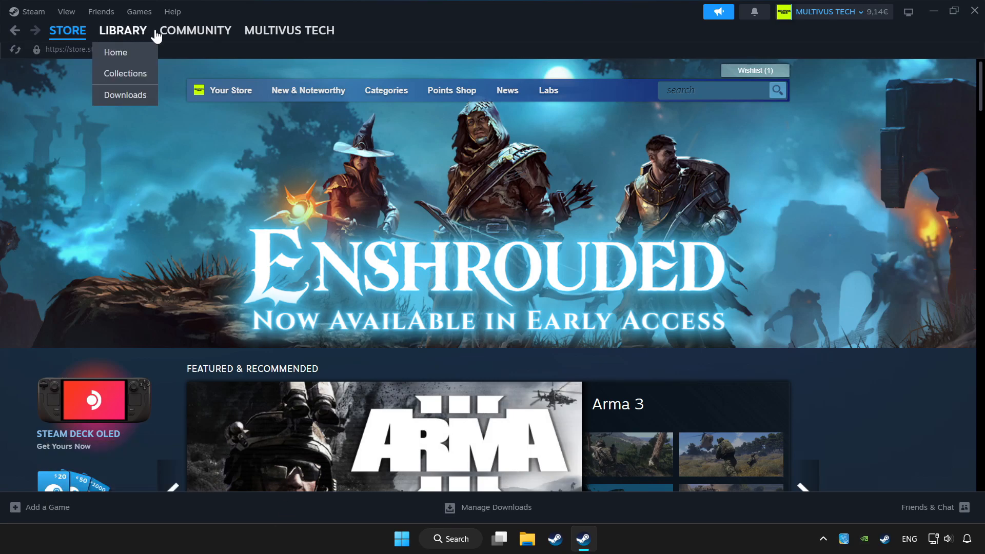
# - Open the Steam library and show YOUR PROBLEMATIC GAME's controller settings
pyautogui.click(123, 30)
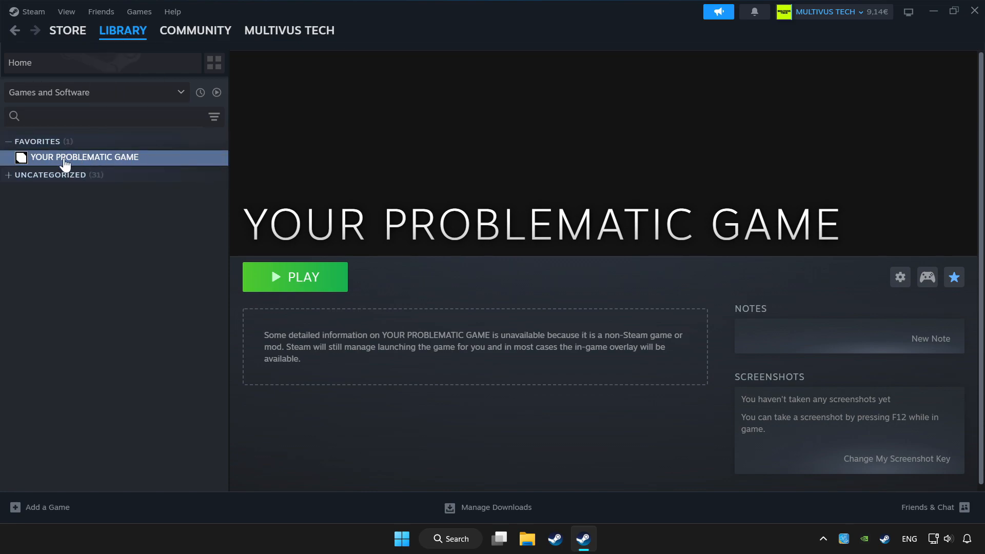
pyautogui.moveTo(916, 322)
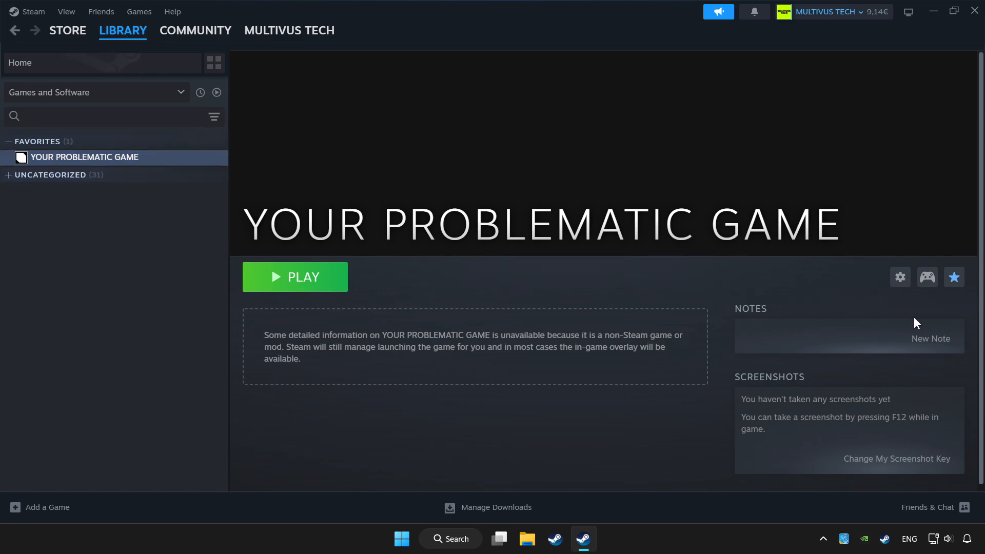
pyautogui.moveTo(928, 277)
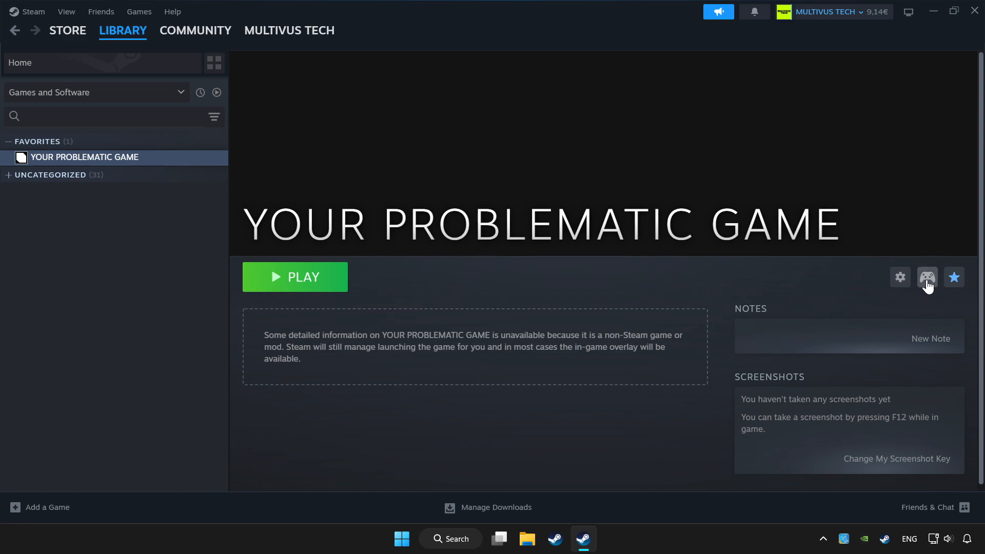
pyautogui.moveTo(912, 283)
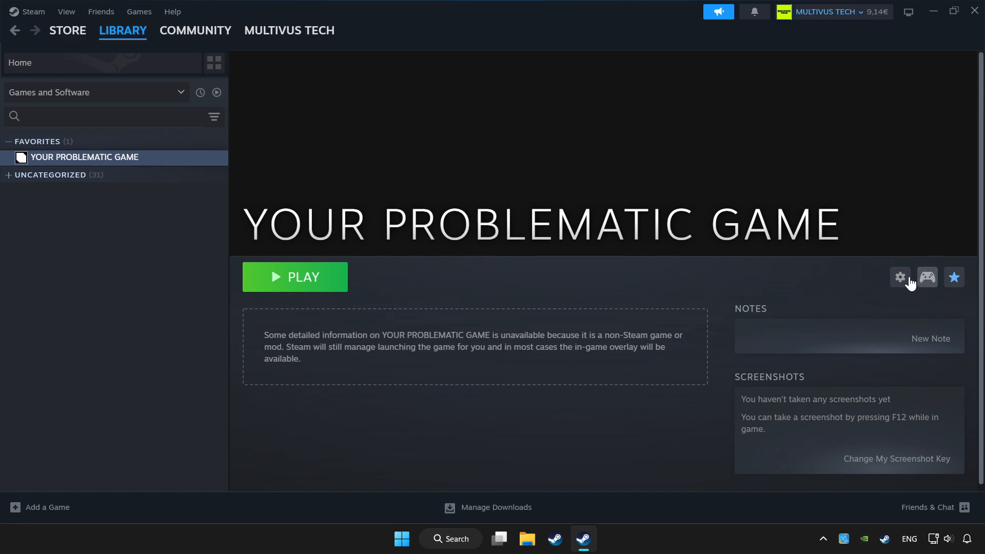
pyautogui.click(927, 277)
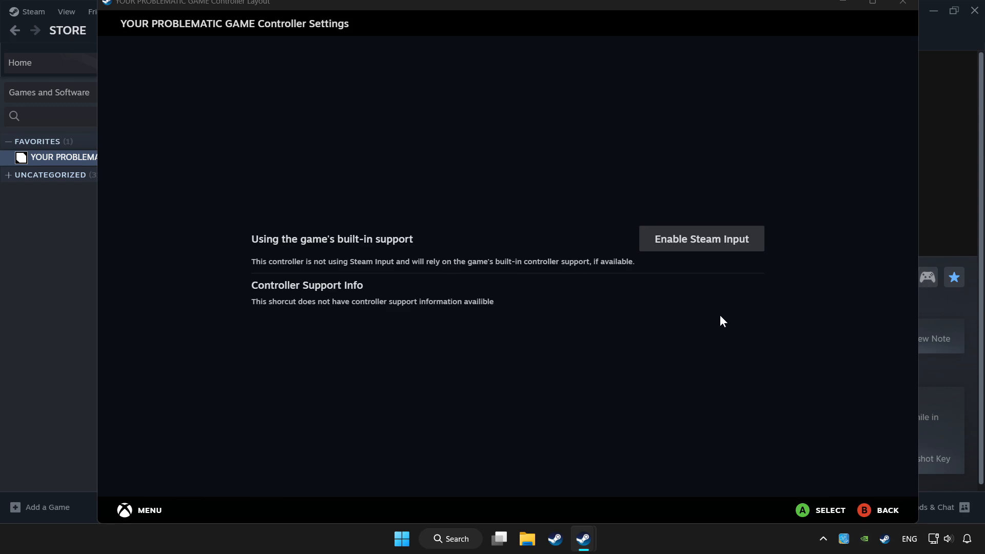
pyautogui.moveTo(702, 238)
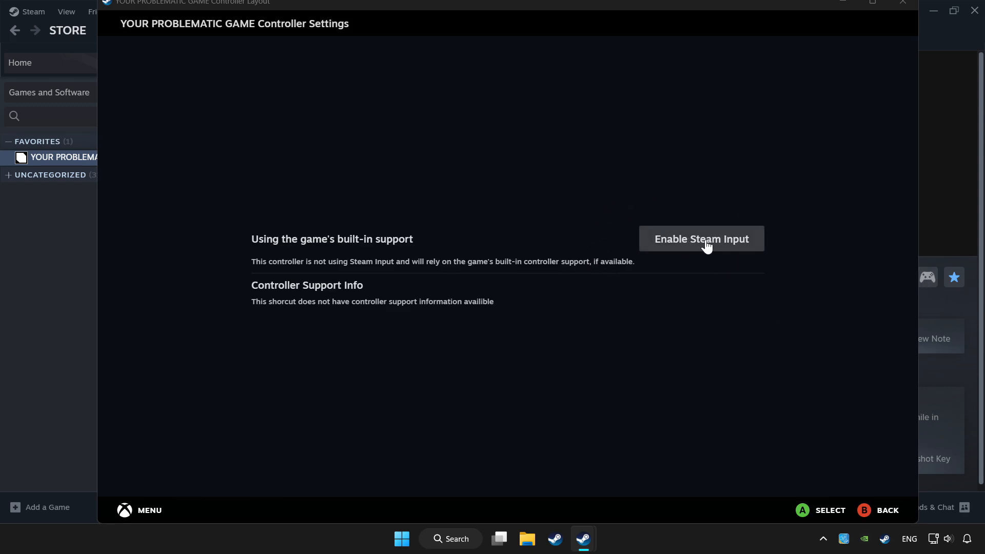
# - Turn on Steam Input for YOUR PROBLEMATIC GAME and load the Gamepad layout
pyautogui.click(701, 238)
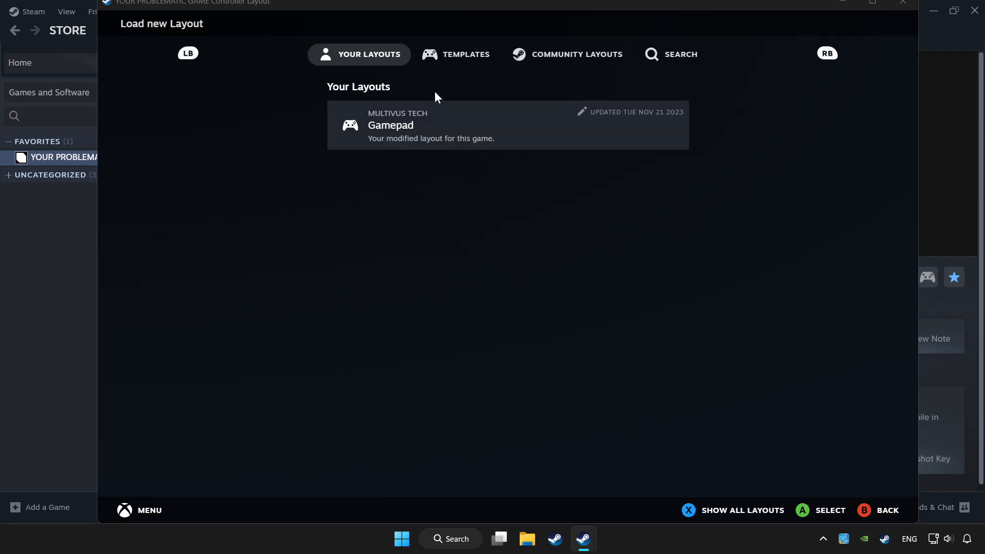
pyautogui.click(456, 54)
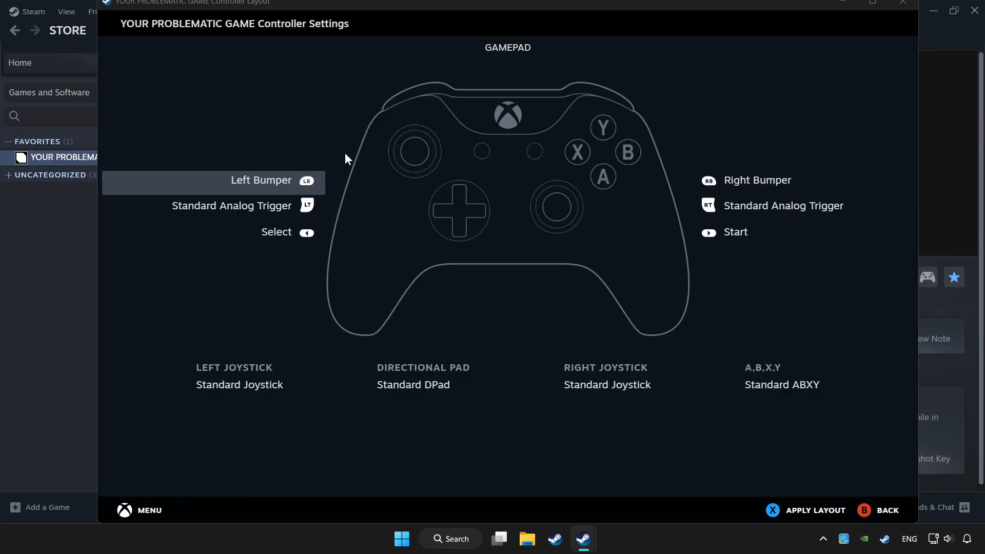
pyautogui.moveTo(588, 70)
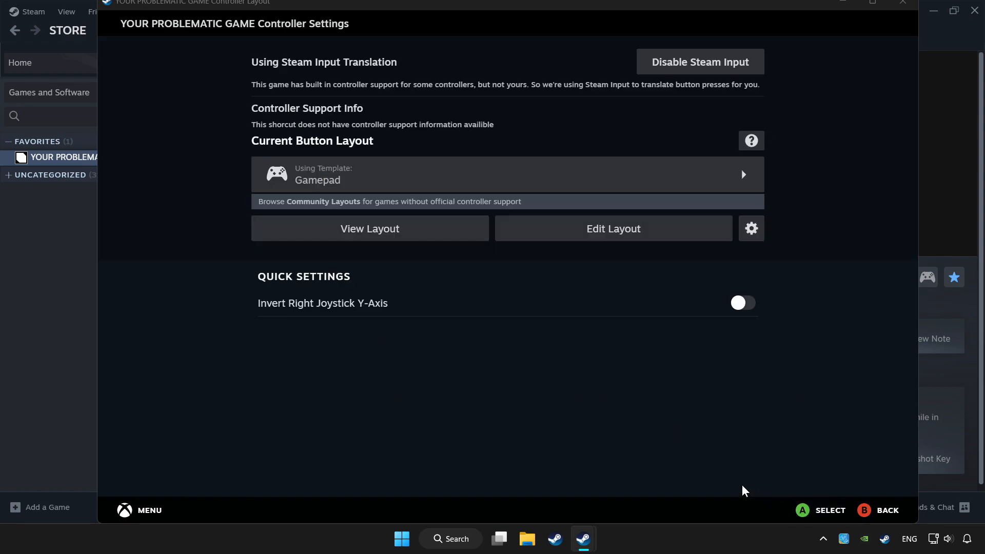
pyautogui.moveTo(733, 476)
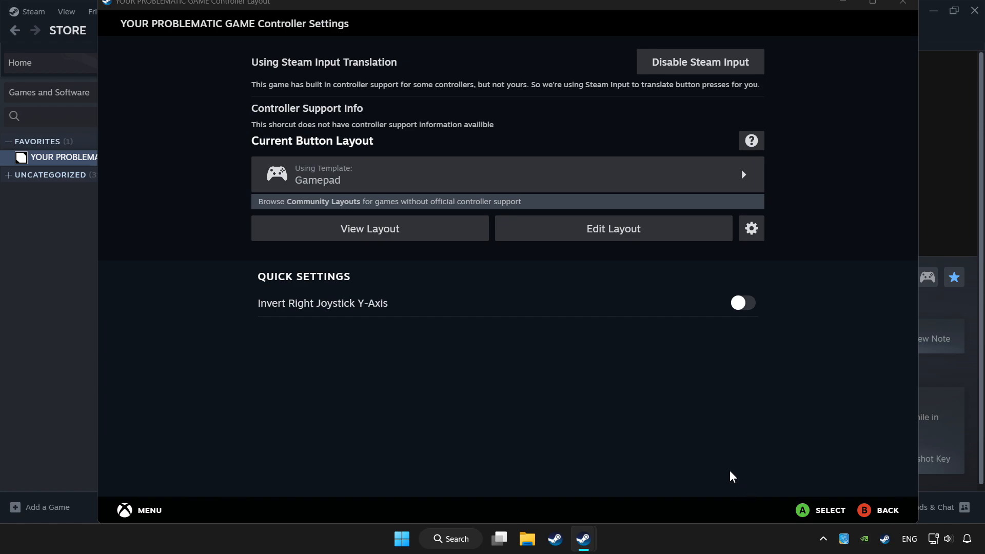